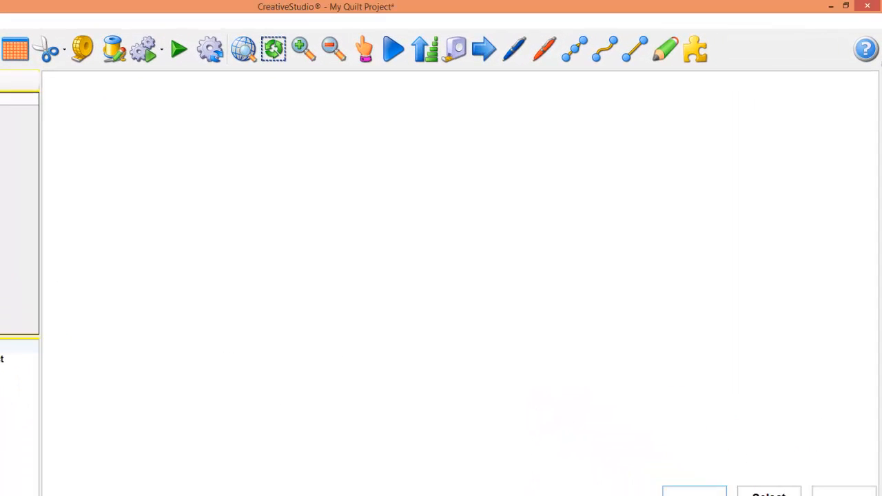
Open the Open Pattern dialog at the main Patterns folder and scroll through its designer folders.
left_click(454, 49)
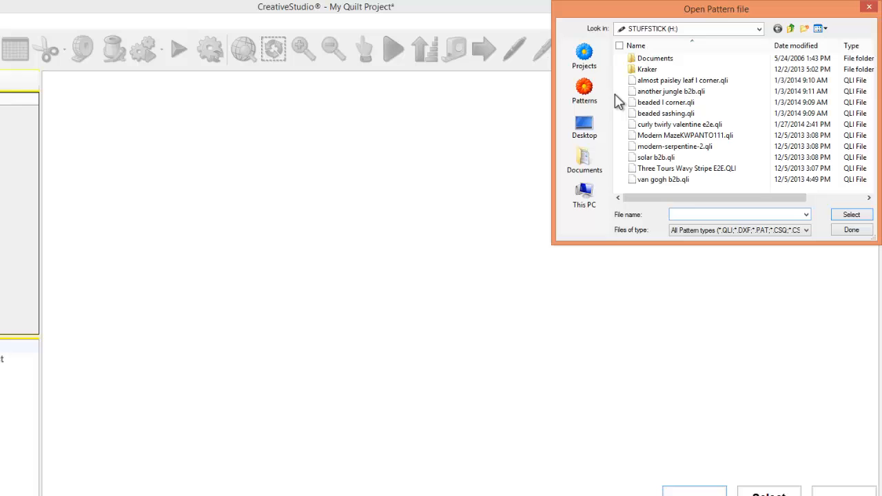
left_click(584, 90)
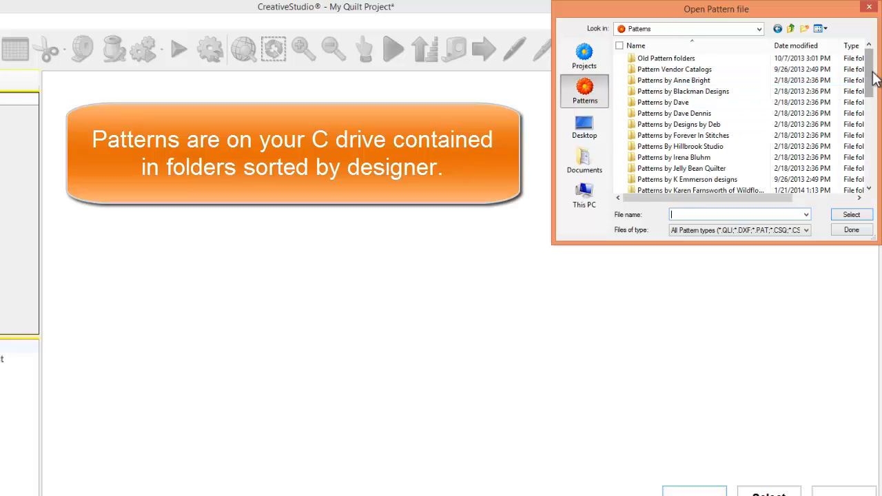
scroll("down", 3)
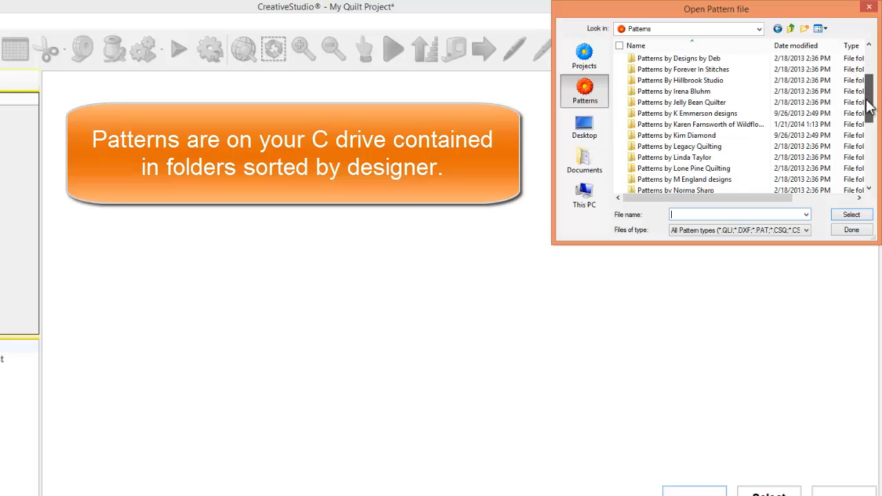
scroll("down", 3)
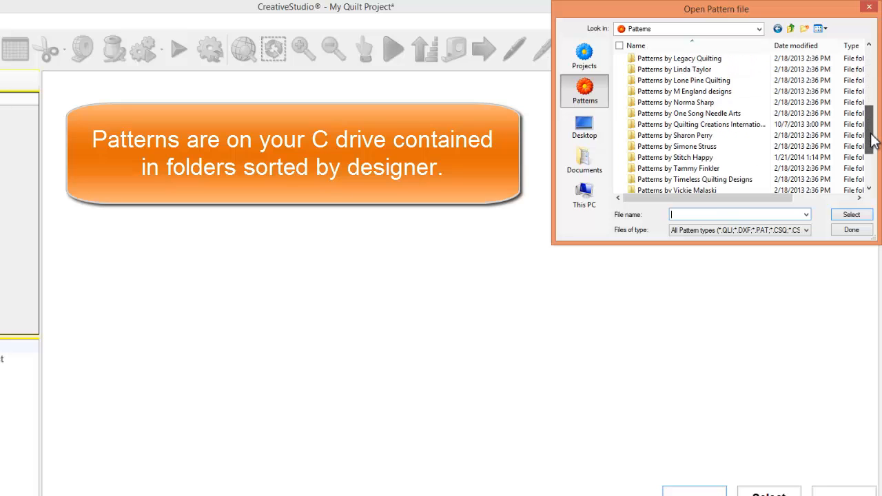
scroll("down", 3)
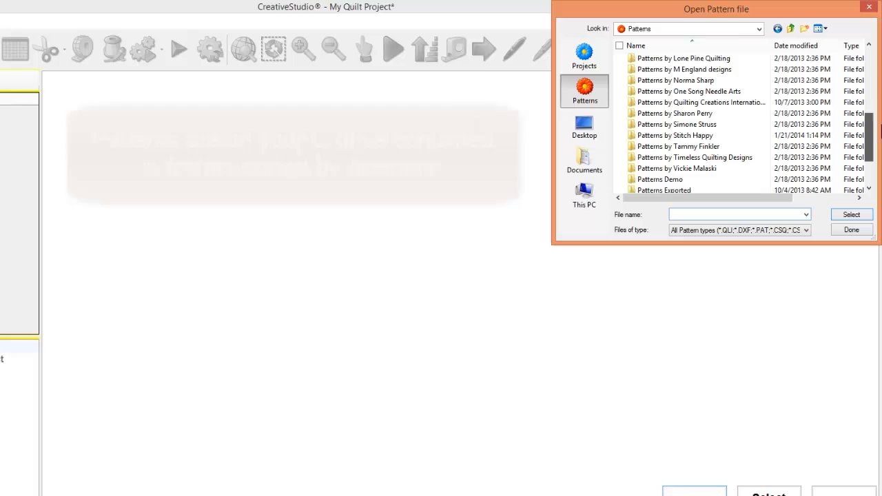
scroll("up", 3)
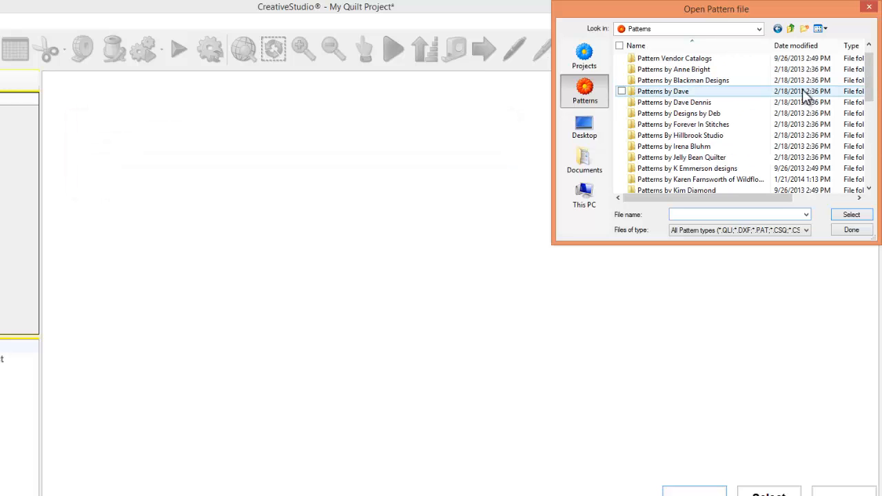
mouse_move(774, 97)
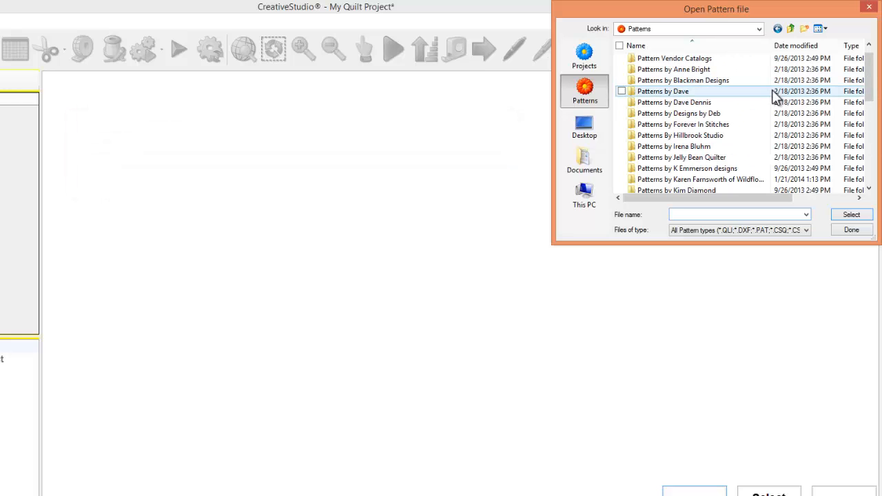
mouse_move(674, 69)
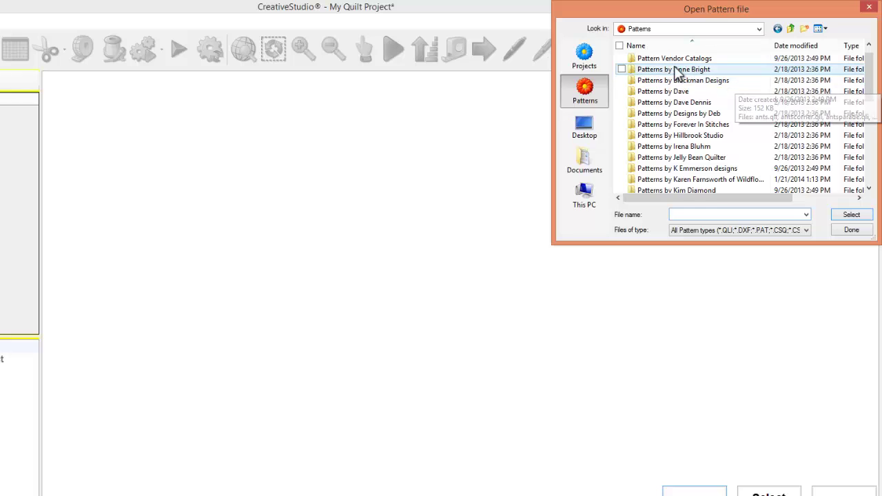
Preview an Anne Bright pattern and Karen Farnsworth's Horse Heads e2e, then return to Patterns.
double_click(672, 69)
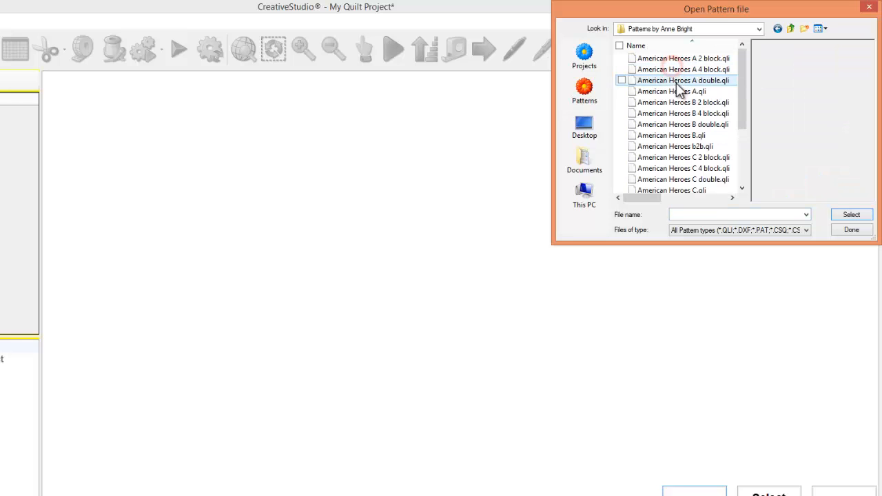
left_click(681, 102)
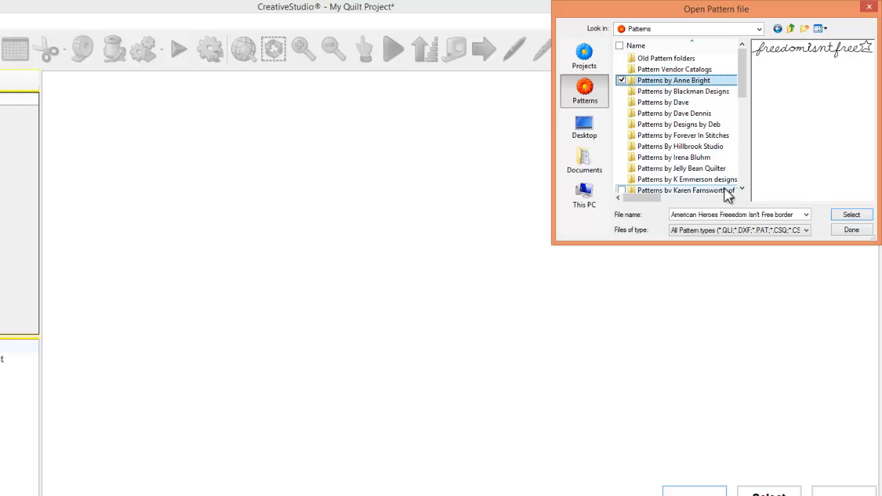
double_click(686, 190)
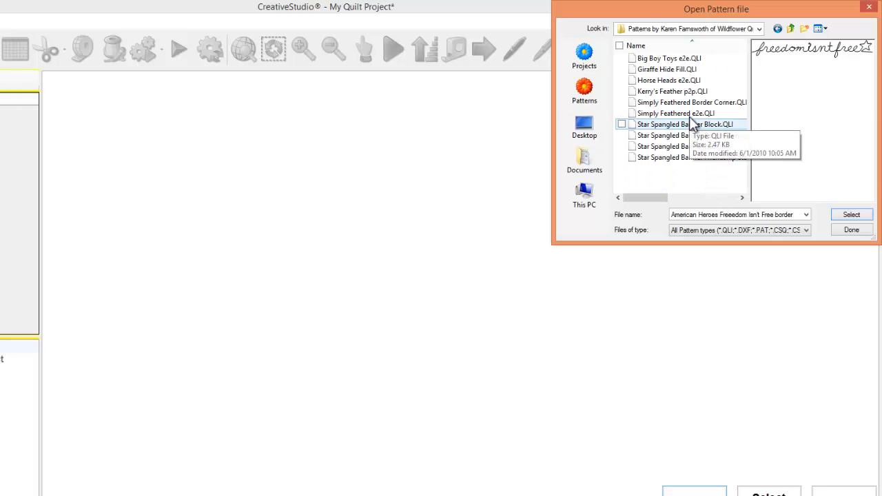
left_click(668, 80)
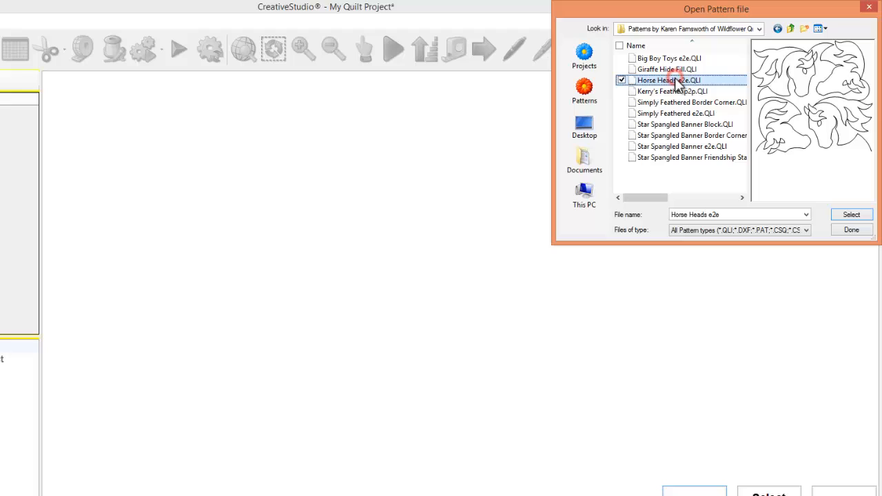
mouse_move(668, 80)
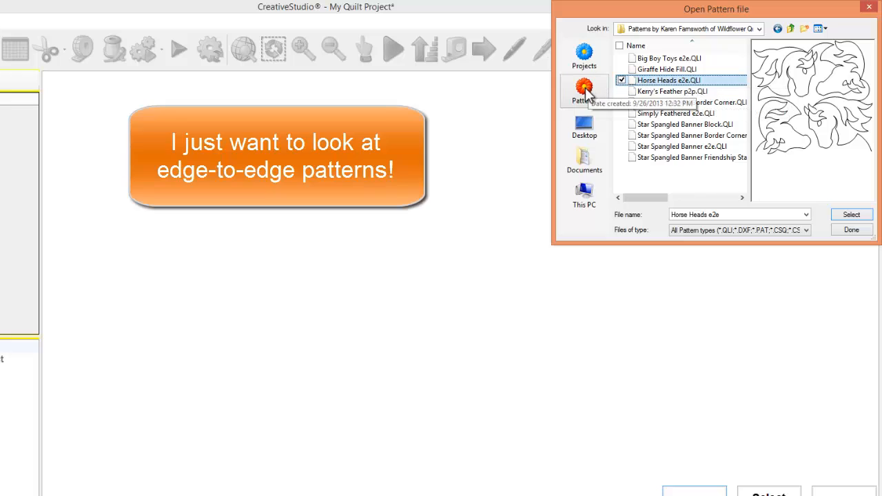
left_click(791, 29)
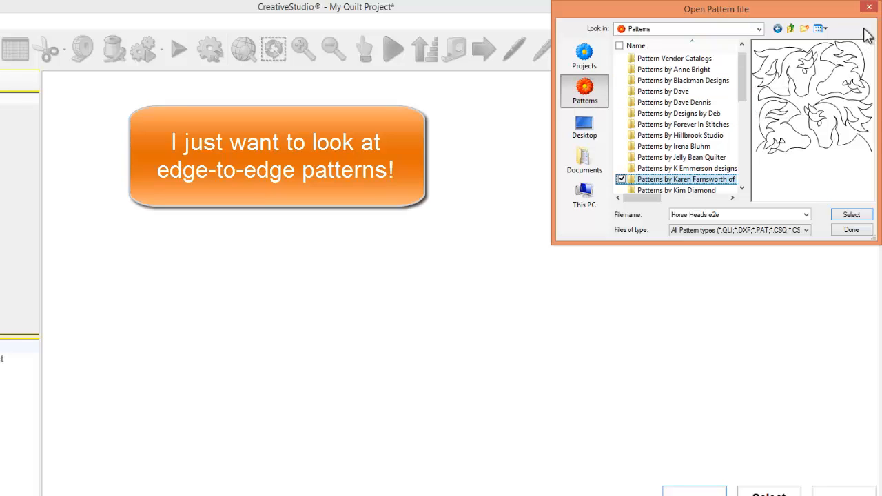
mouse_move(870, 9)
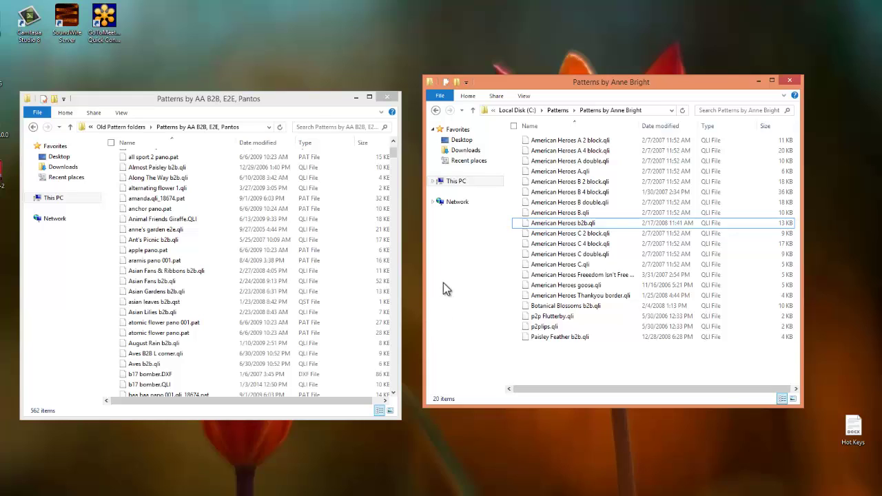
mouse_move(633, 76)
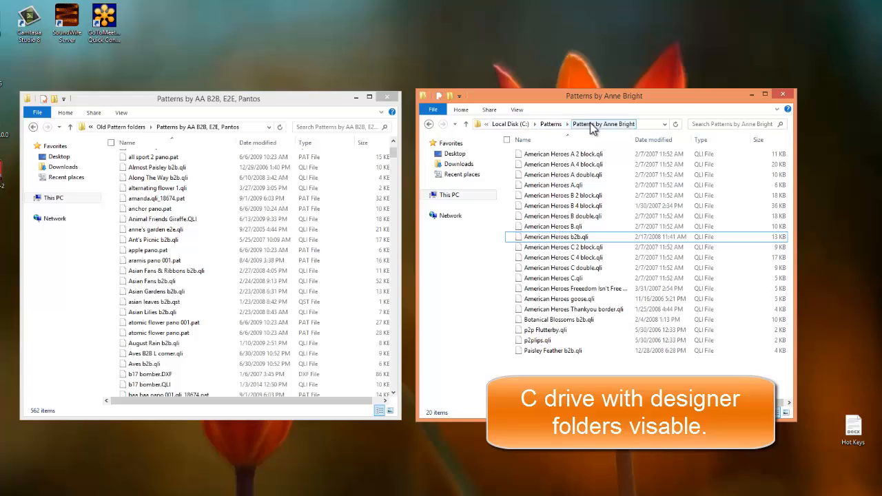
Go up from Patterns by Anne Bright to the C drive Patterns folder in Explorer.
left_click(563, 153)
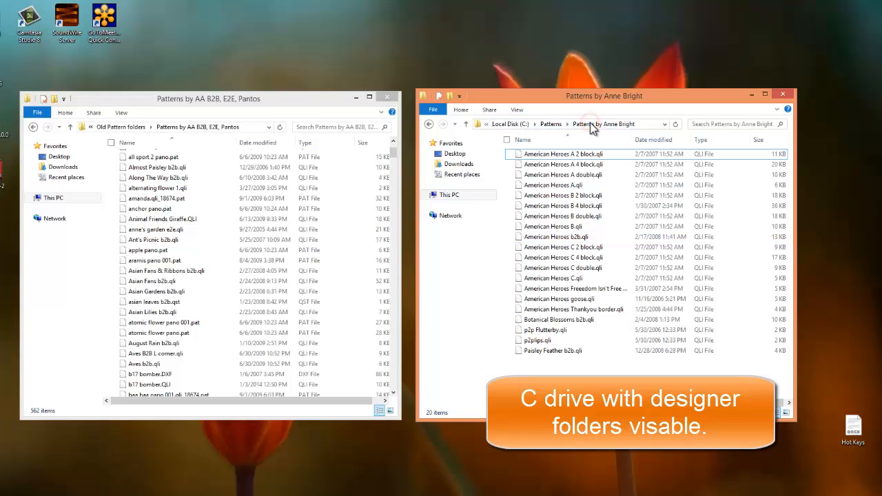
left_click(550, 124)
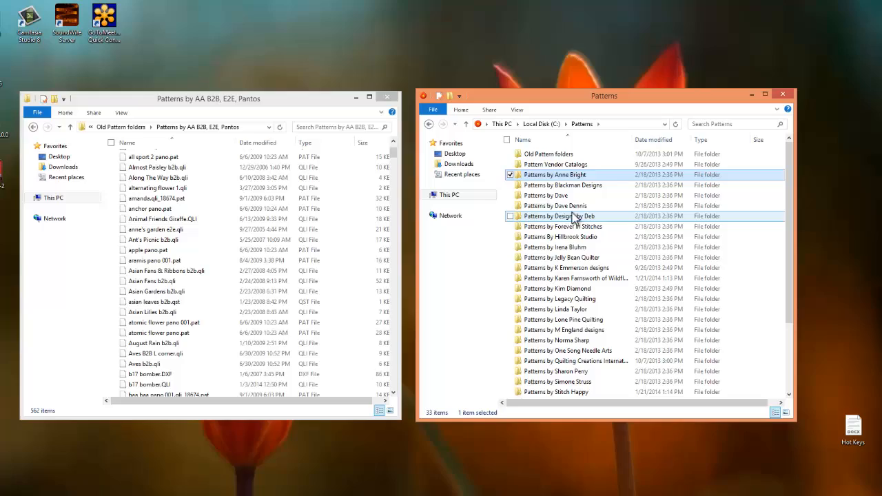
double_click(554, 175)
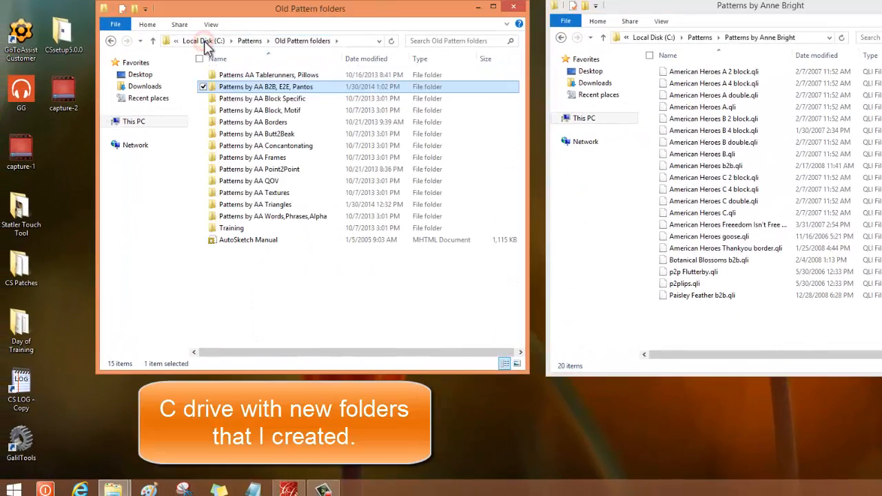
mouse_move(279, 110)
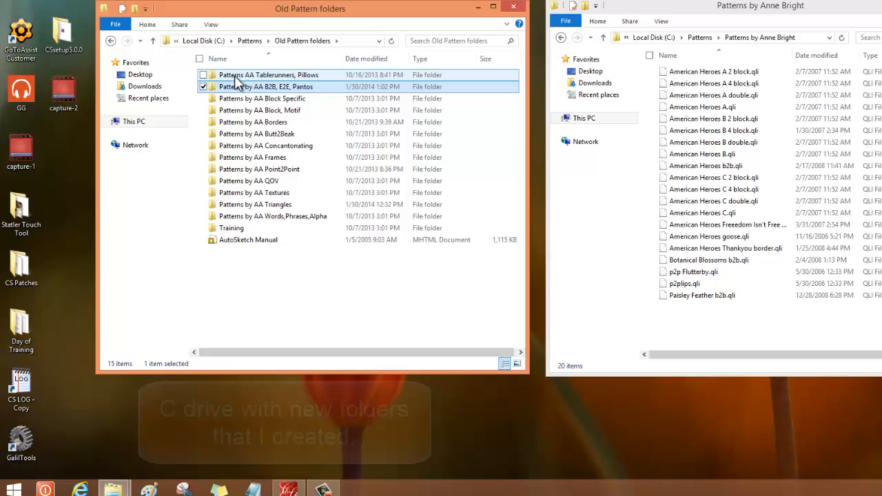
mouse_move(252, 86)
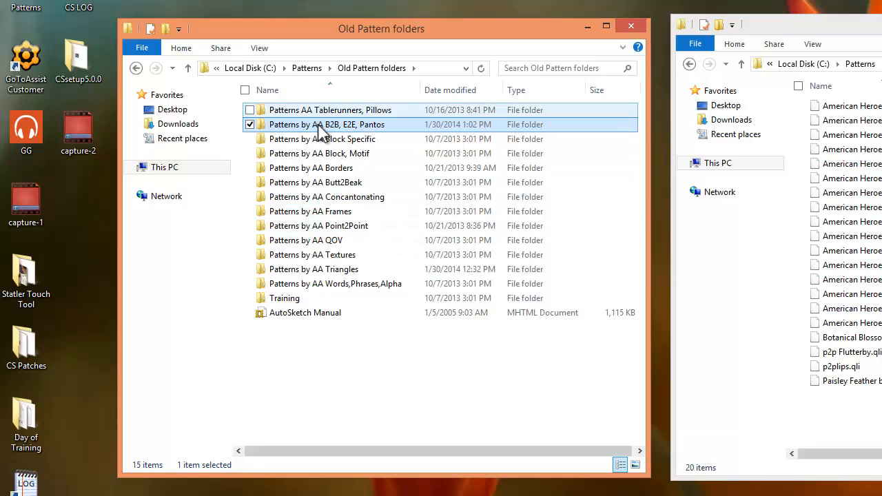
mouse_move(317, 153)
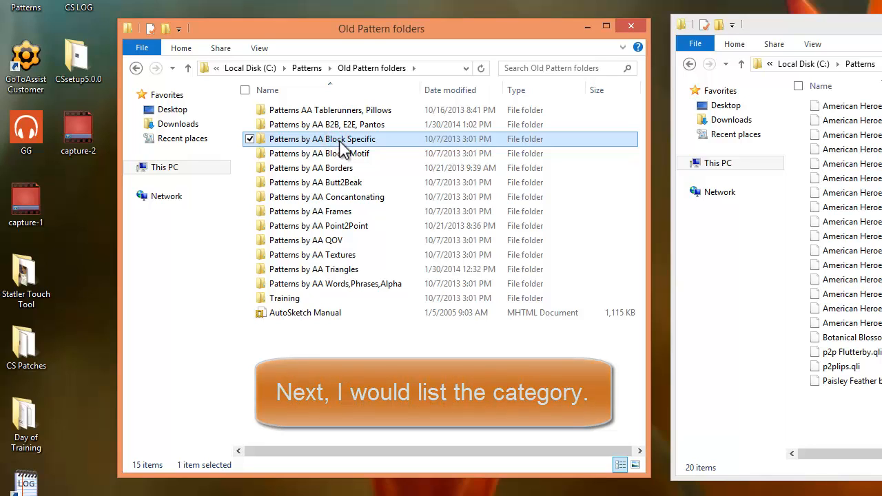
Open the 'Patterns by AA B2B, E2E, Pantos' folder inside Old Pattern folders.
left_click(311, 167)
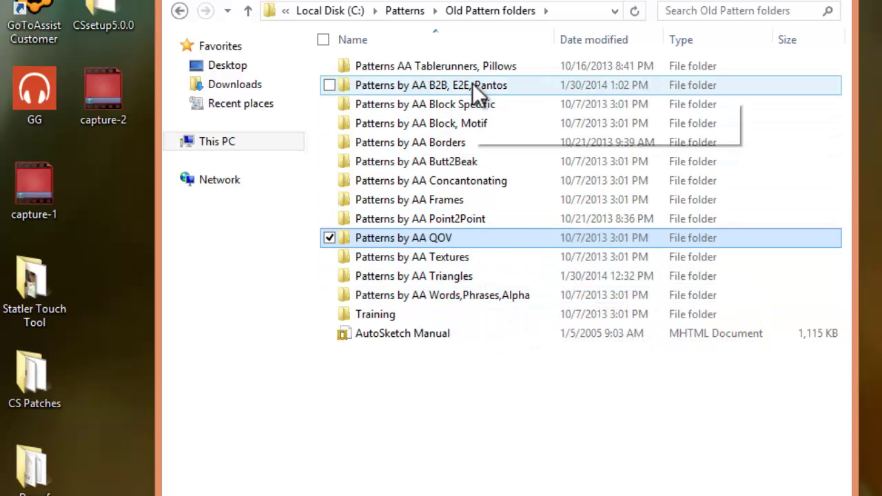
mouse_move(471, 85)
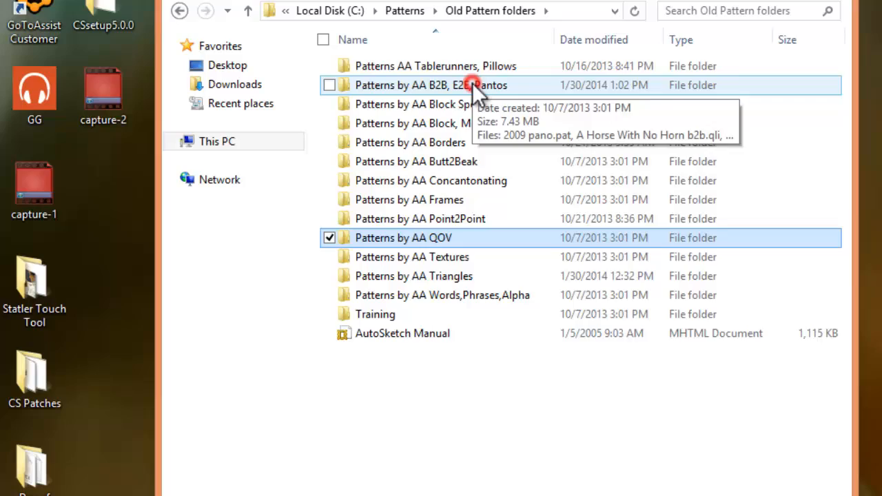
double_click(435, 85)
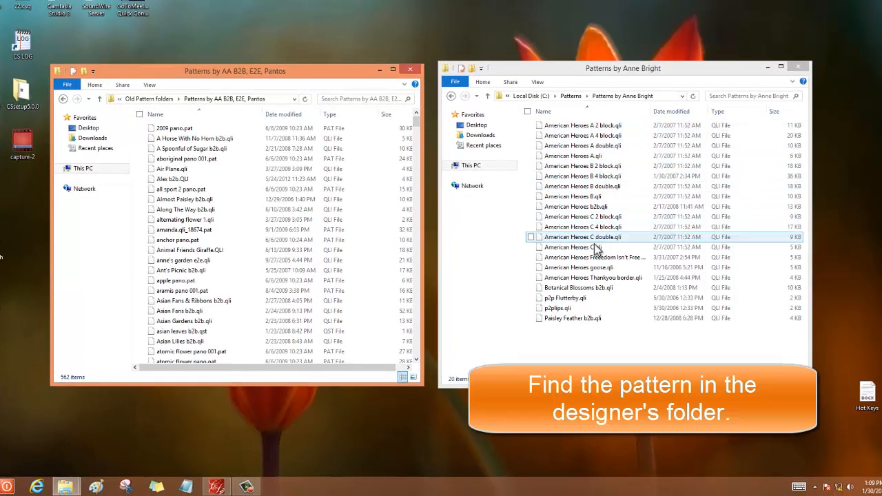
Select American Heroes b2b.qli in the Patterns by Anne Bright folder.
left_click(582, 207)
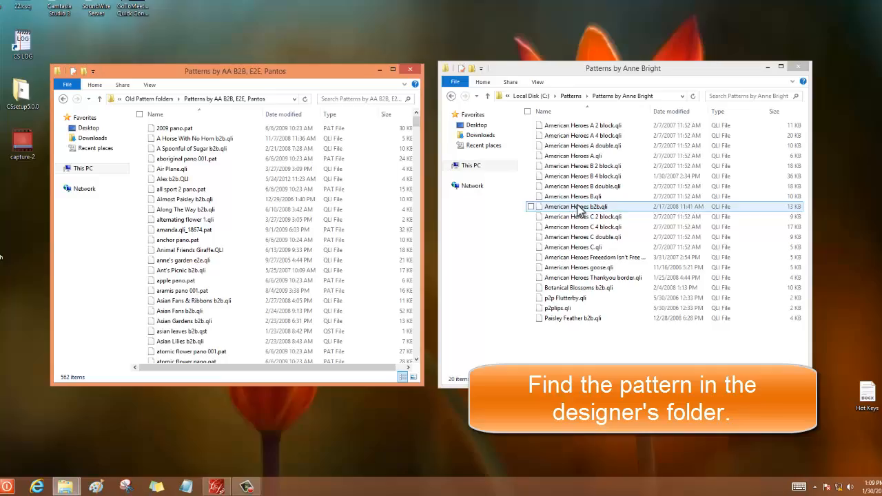
left_click(576, 207)
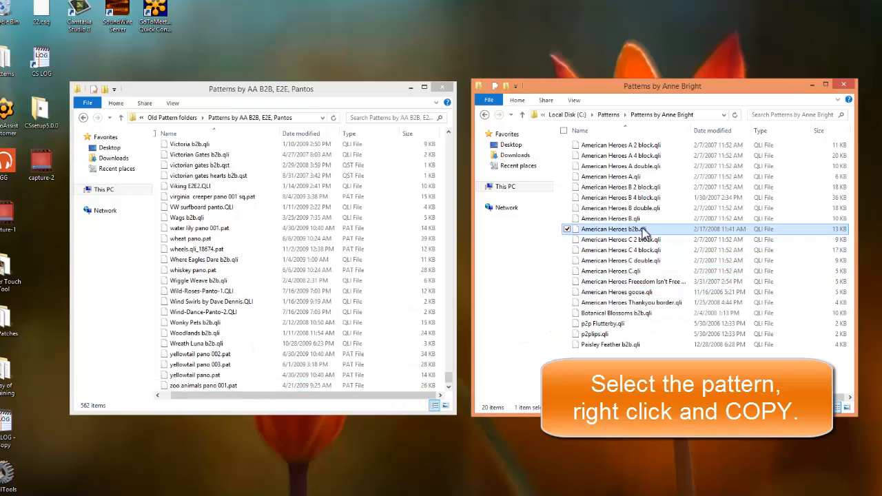
Copy American Heroes b2b.qli and paste it into the B2B, E2E, Pantos folder.
right_click(611, 228)
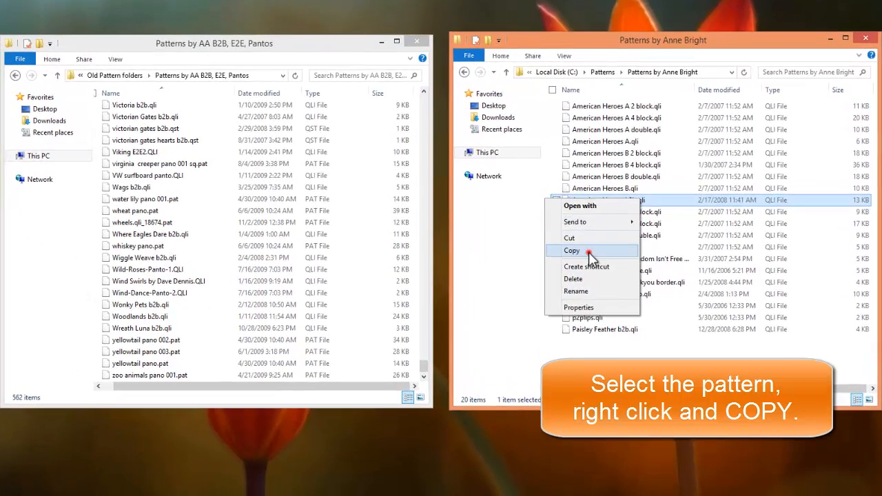
left_click(571, 250)
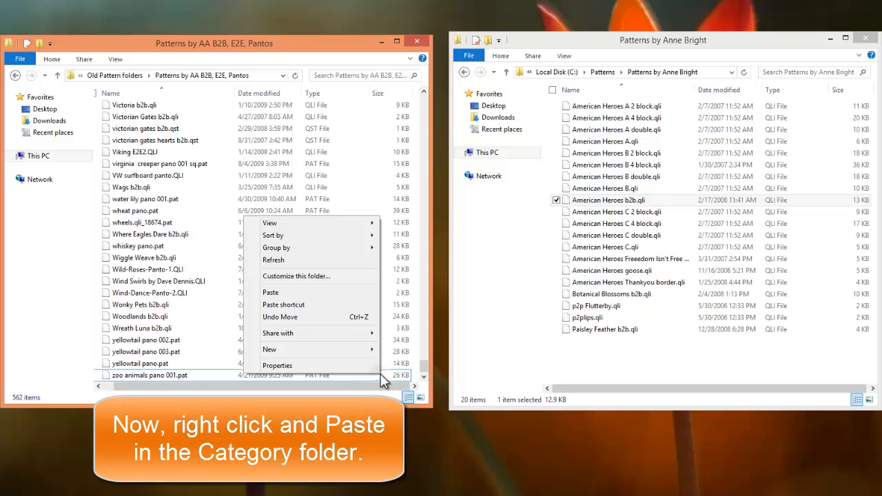
left_click(270, 292)
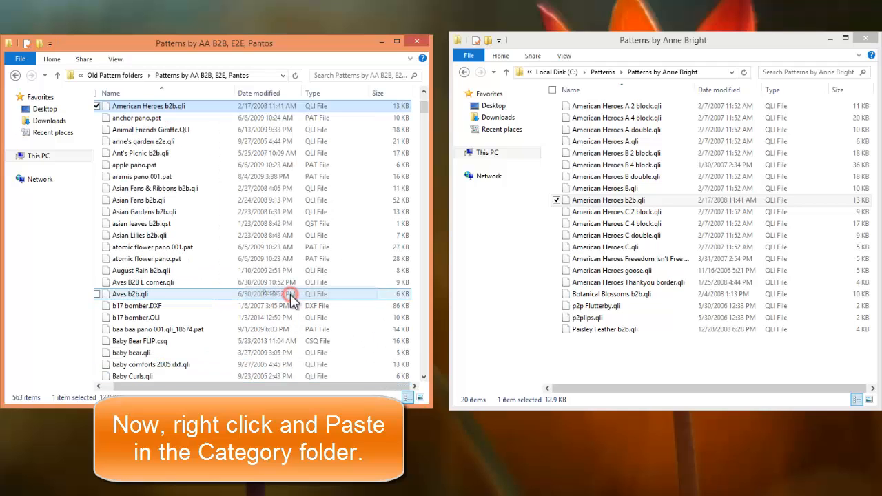
mouse_move(241, 352)
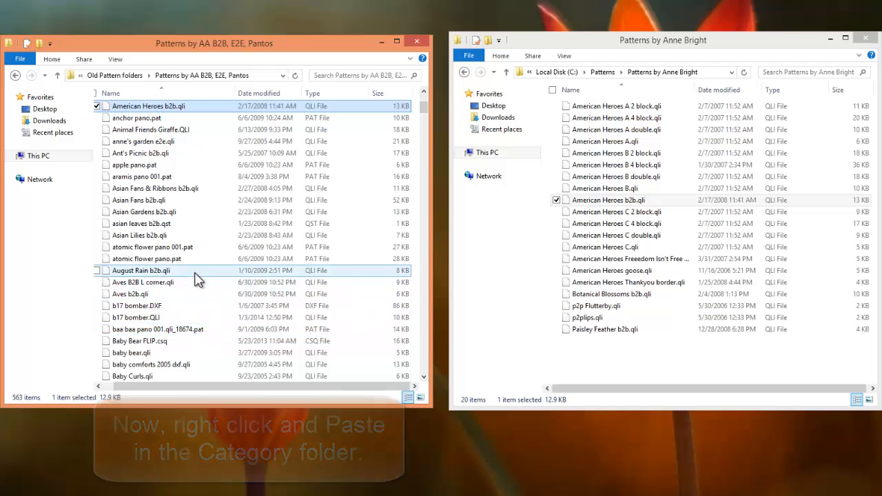
scroll("down", 3)
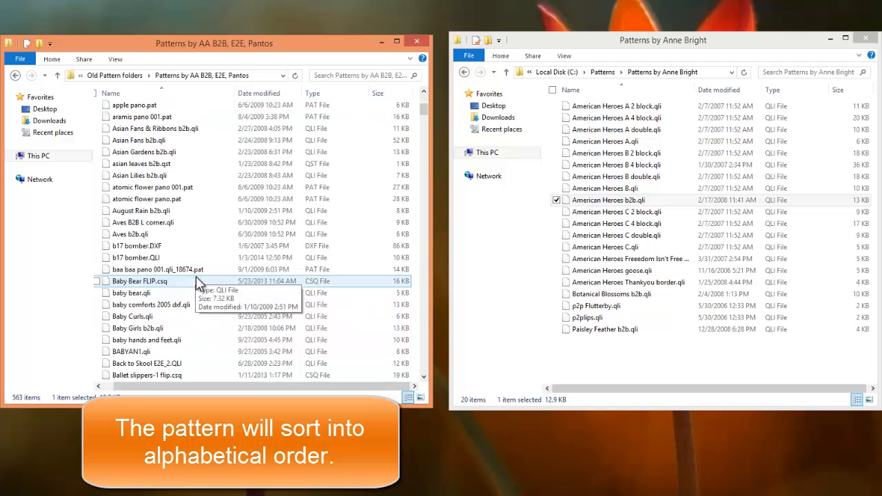
scroll("down", 3)
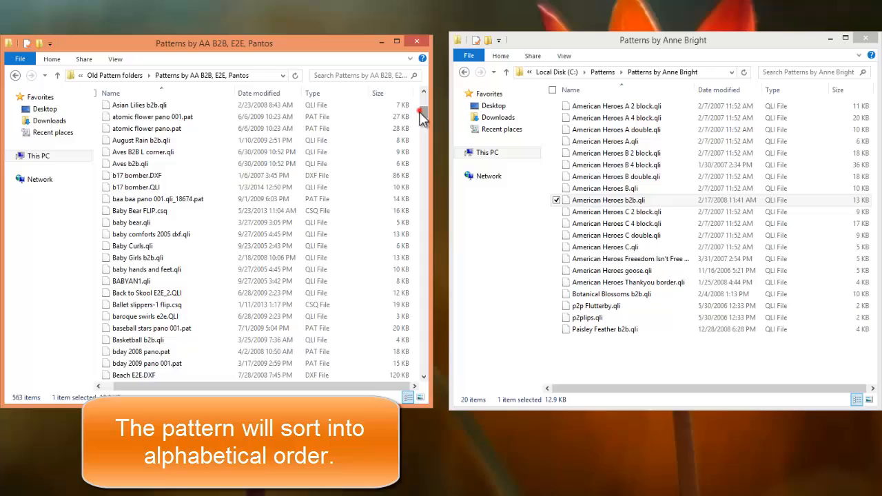
scroll("down", 3)
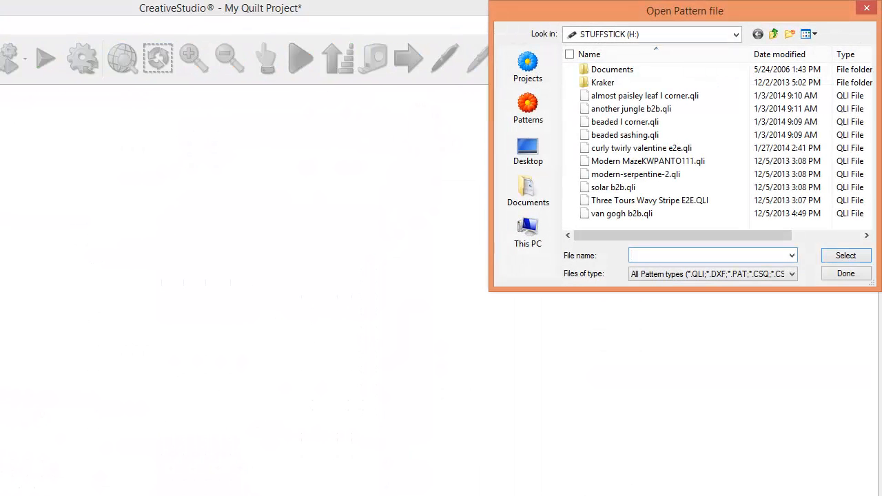
Navigate Patterns > Old Pattern folders > B2B, E2E, Pantos and preview anchor pano.pat.
left_click(527, 109)
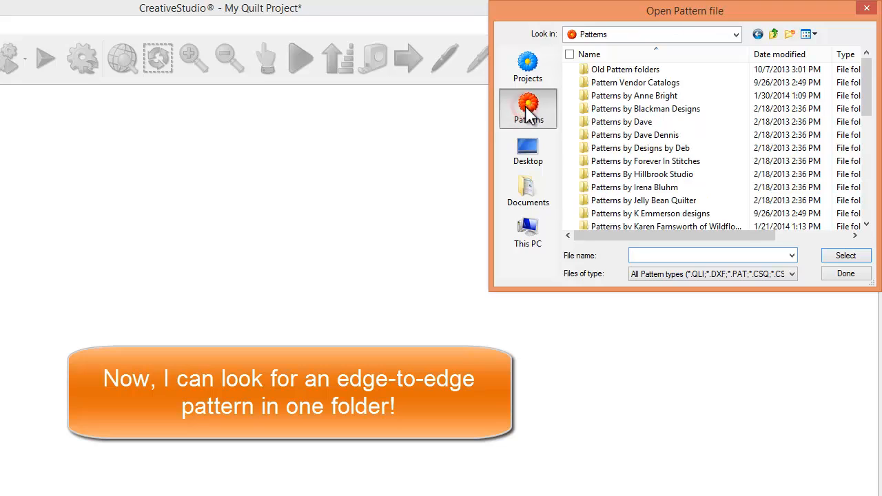
double_click(623, 69)
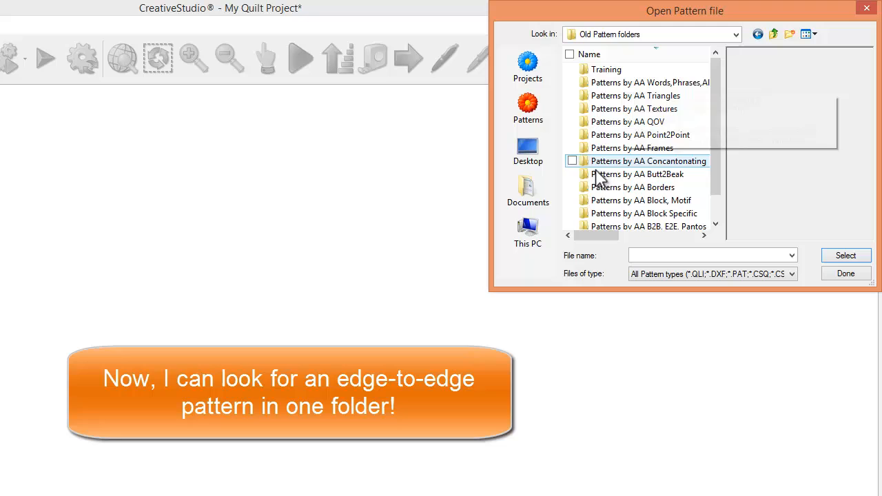
left_click(655, 227)
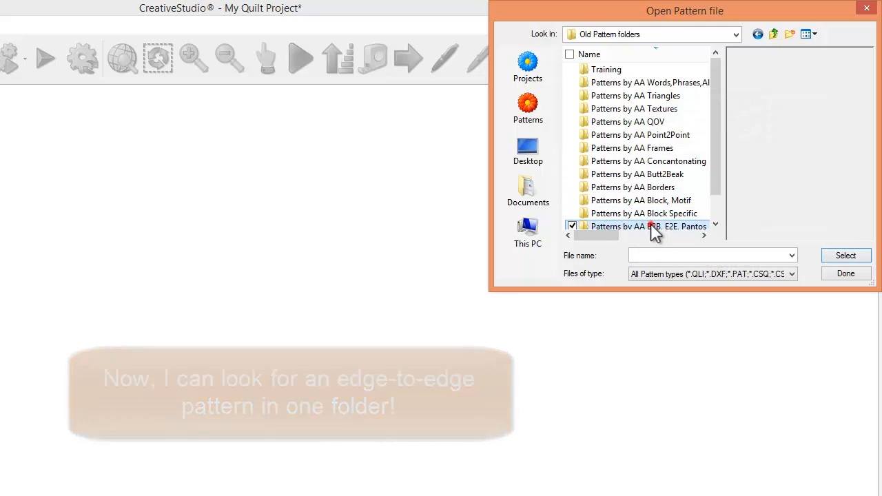
double_click(644, 226)
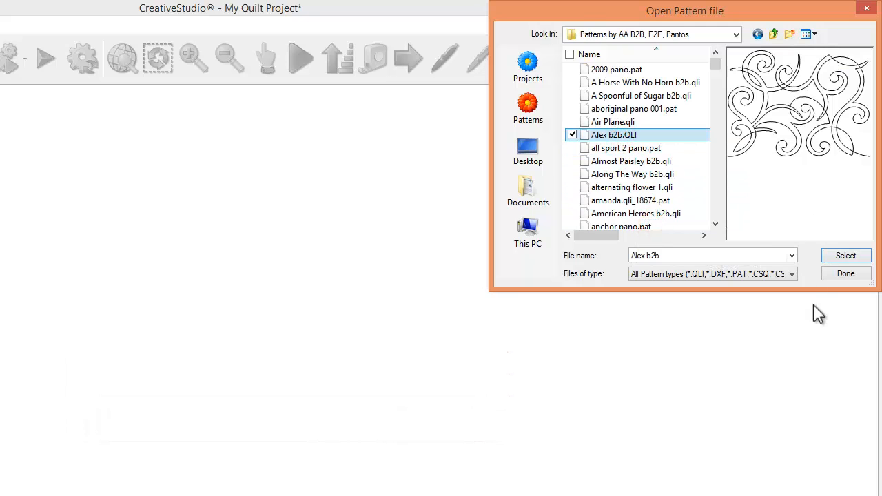
left_click(620, 213)
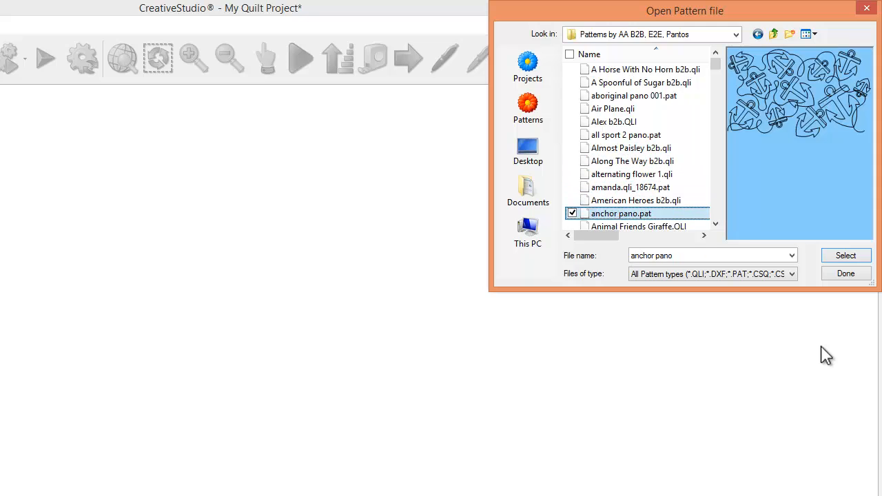